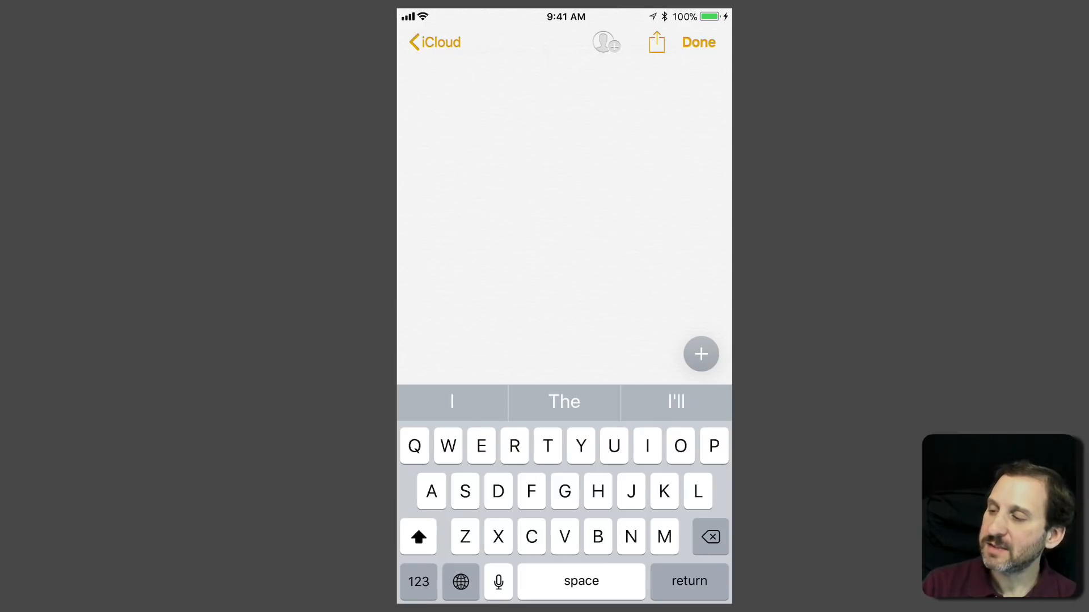
Hold the globe key to list the English (US), Emoji, English (UK) and Gboard keyboards.
{"action": "left_click", "coordinate": [460, 581]}
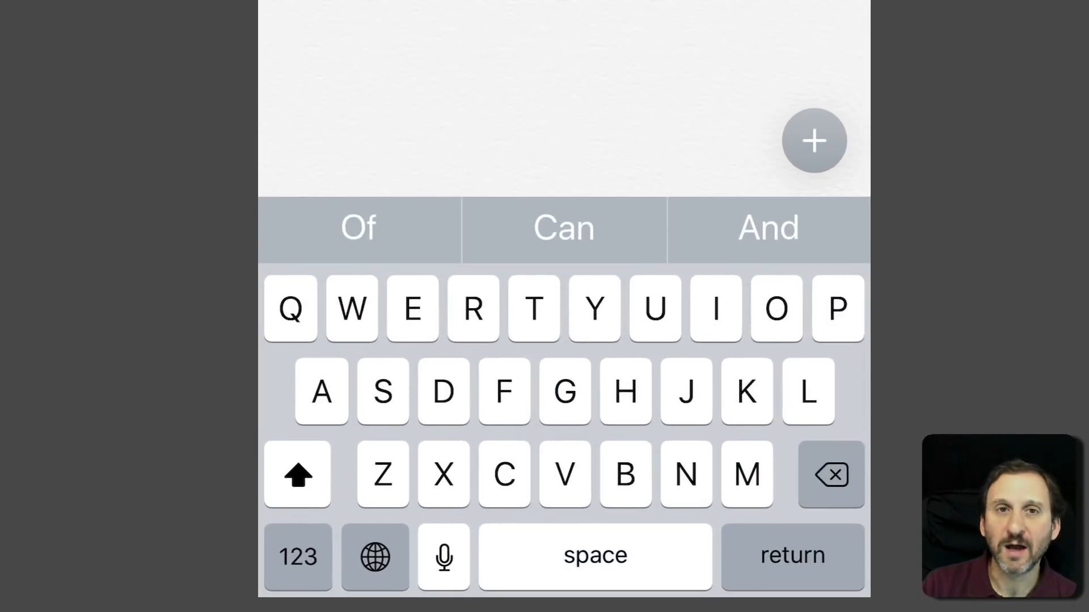
{"action": "left_click", "coordinate": [374, 556]}
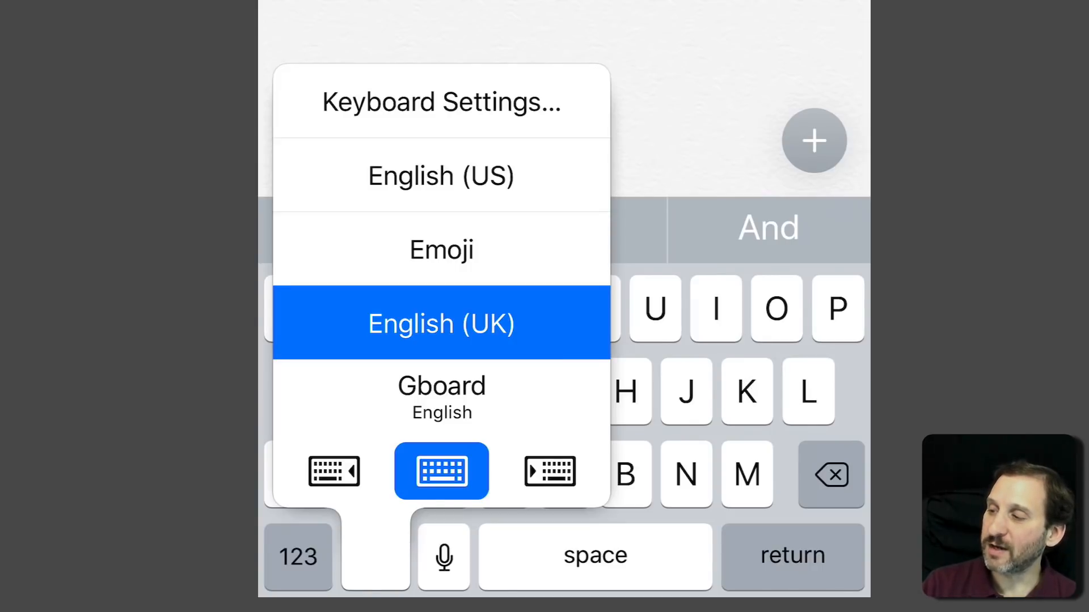
Dismiss the keyboard switcher without switching, restoring the full-width letter keyboard.
{"action": "left_click", "coordinate": [442, 323]}
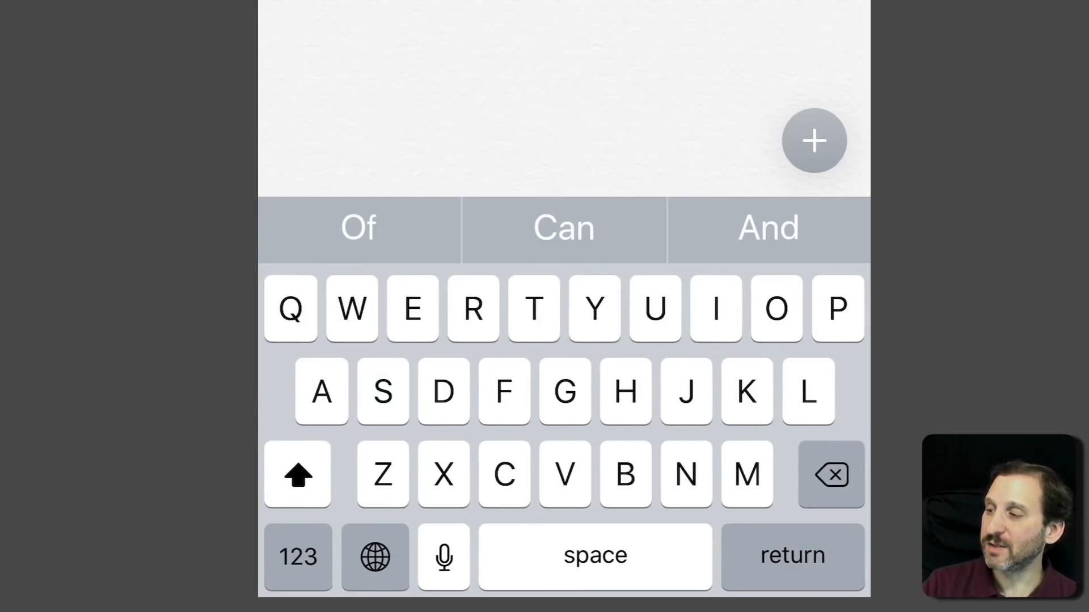
Start a blank note on the iPad with the wide on-screen keyboard showing.
{"action": "left_click", "coordinate": [374, 556]}
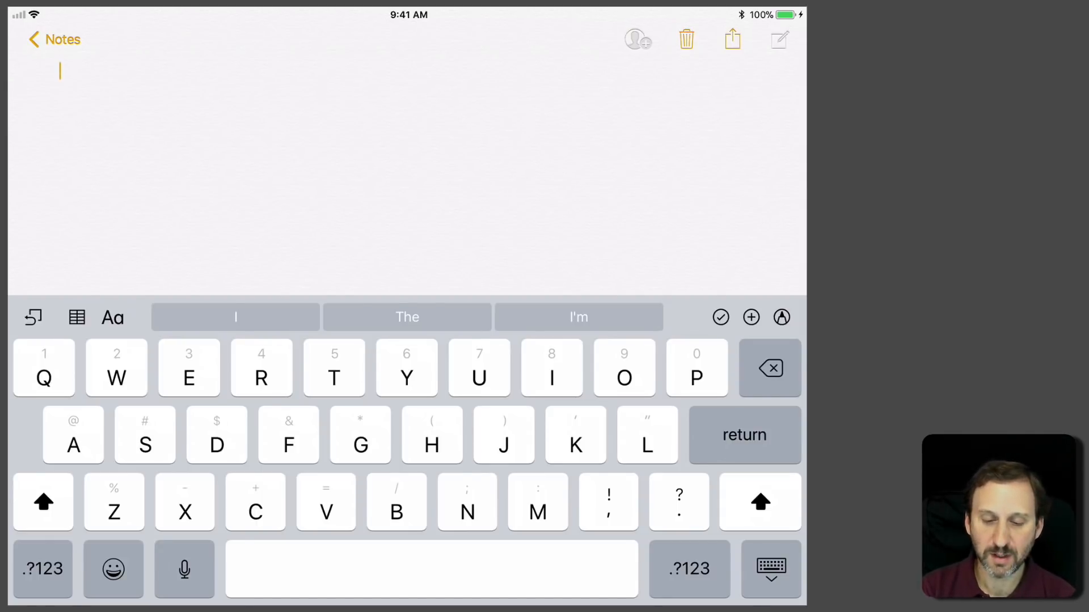
Type 'Hello *$&)765(/', flicking keys down for the symbols and digits.
{"action": "type", "text": "Hello *"}
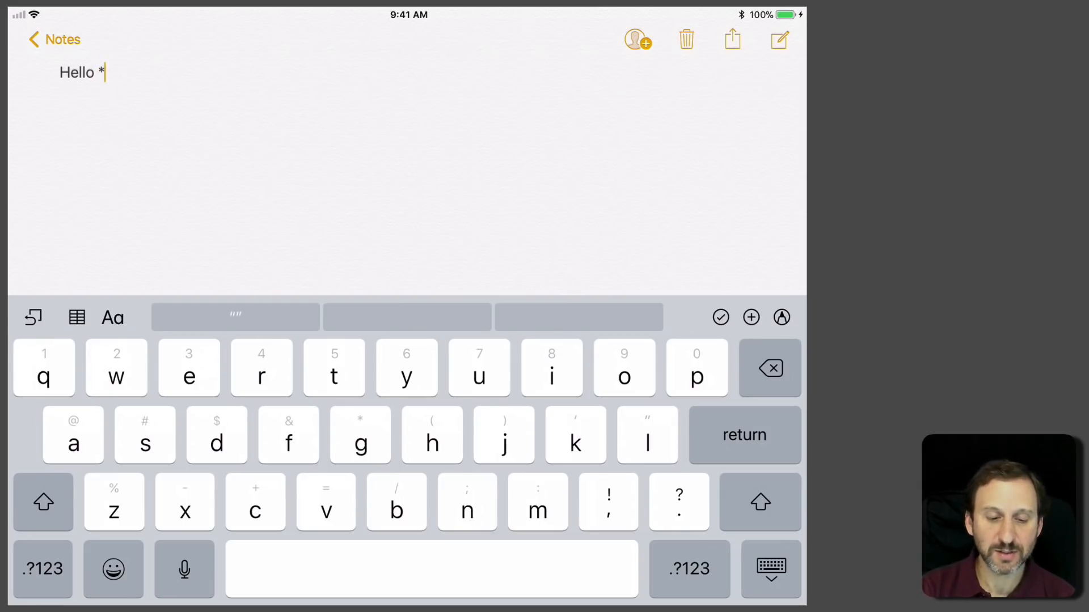
{"action": "left_click", "coordinate": [216, 435]}
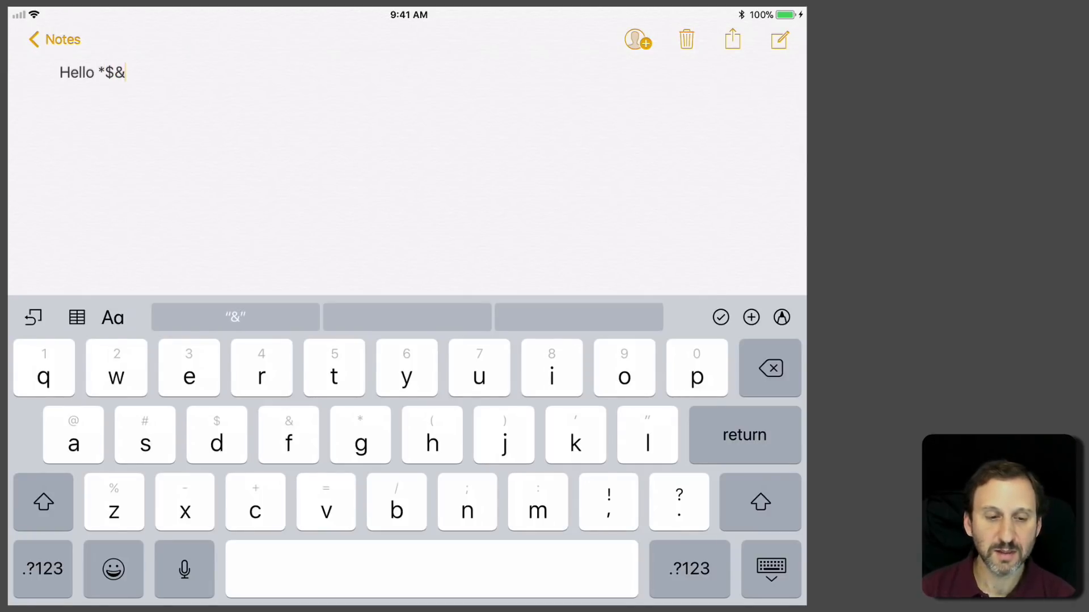
{"action": "left_click", "coordinate": [504, 421]}
{"action": "type", "text": ")76"}
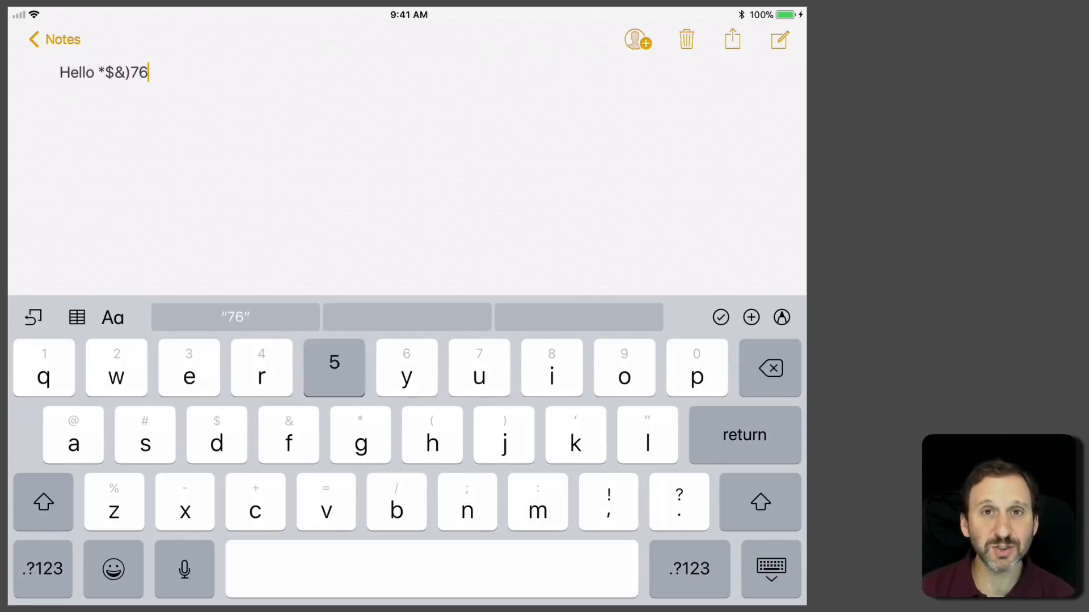
{"action": "left_click", "coordinate": [334, 368]}
{"action": "type", "text": "5(/"}
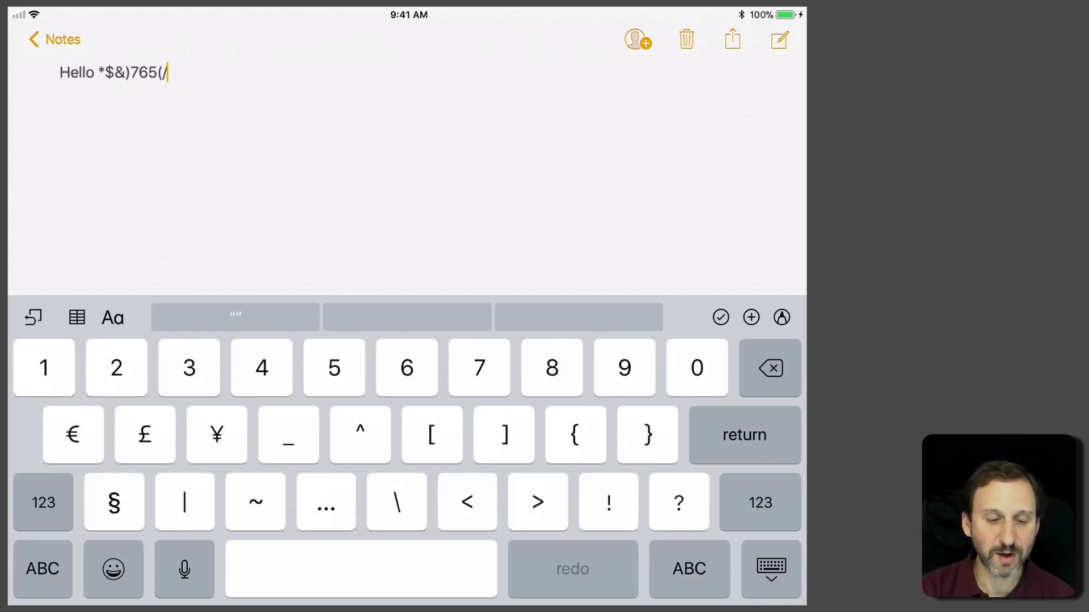
Append ][, !?, quotation marks, ddddd, $, ¢, & and * to the line.
{"action": "left_click", "coordinate": [43, 503]}
{"action": "type", "text": "]["}
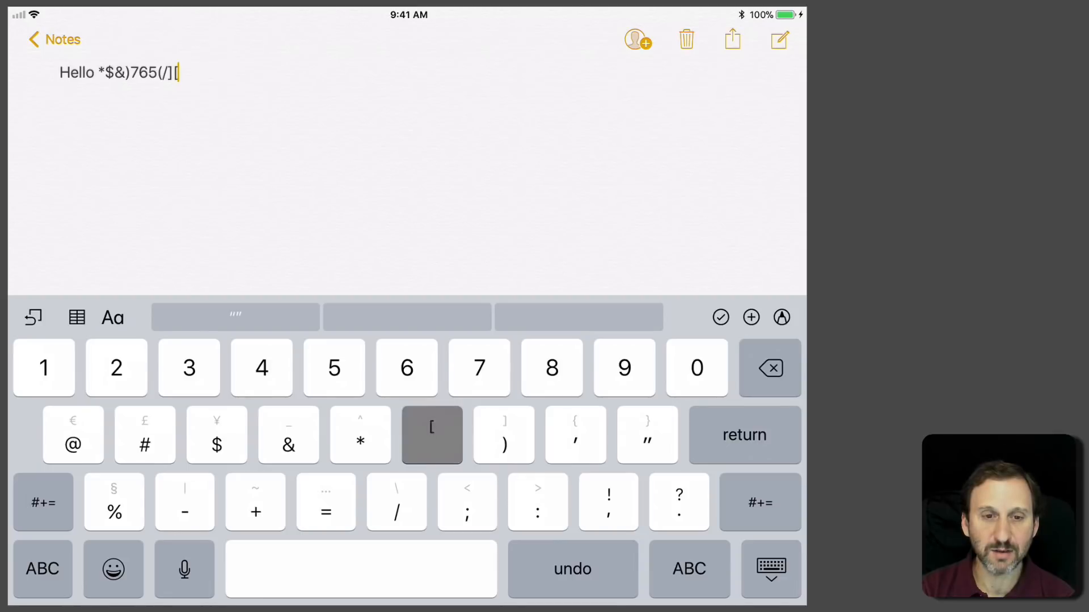
{"action": "left_click", "coordinate": [431, 435]}
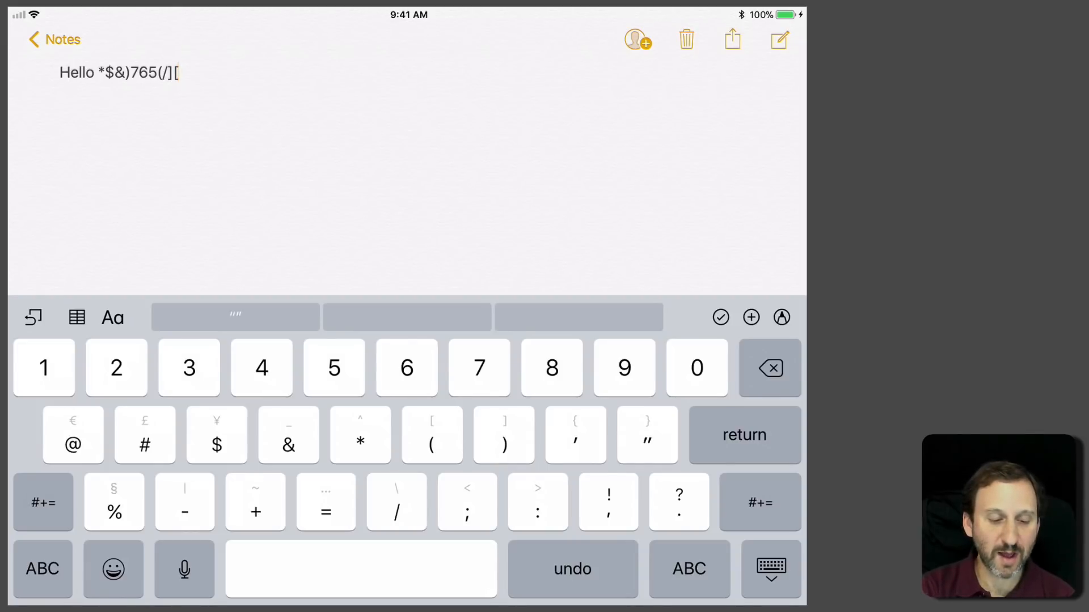
{"action": "left_click", "coordinate": [42, 569]}
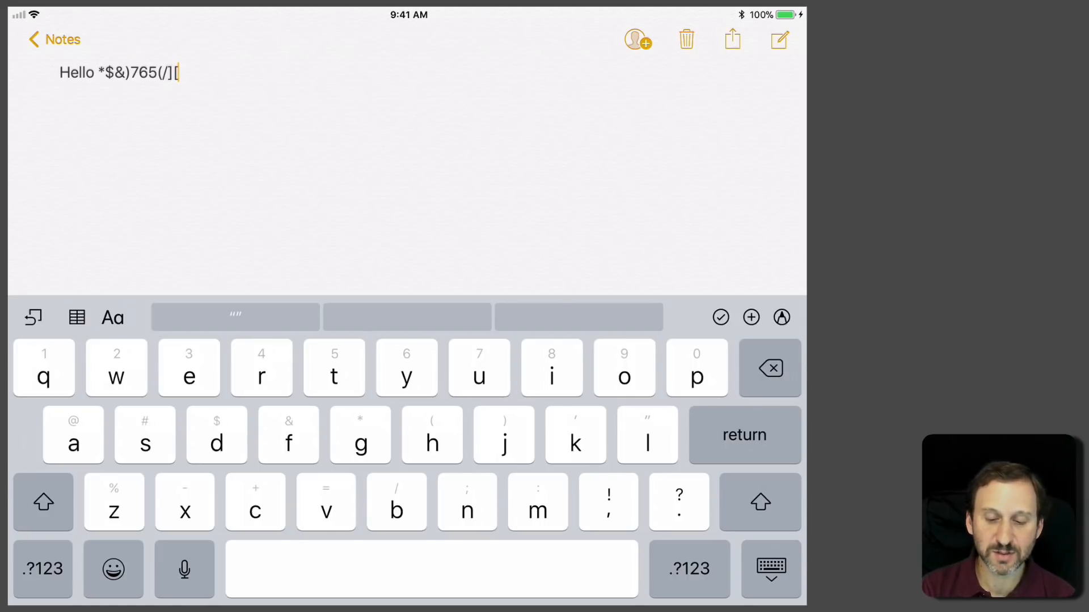
{"action": "left_click", "coordinate": [679, 502]}
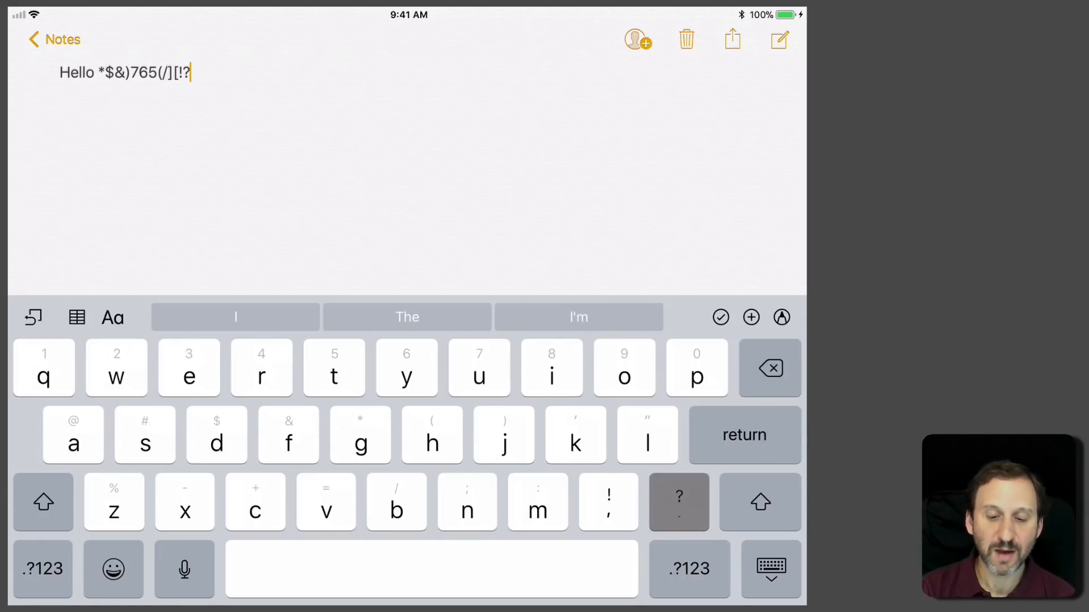
{"action": "left_click", "coordinate": [678, 502]}
{"action": "type", "text": "'\"ddddd$¢&*'"}
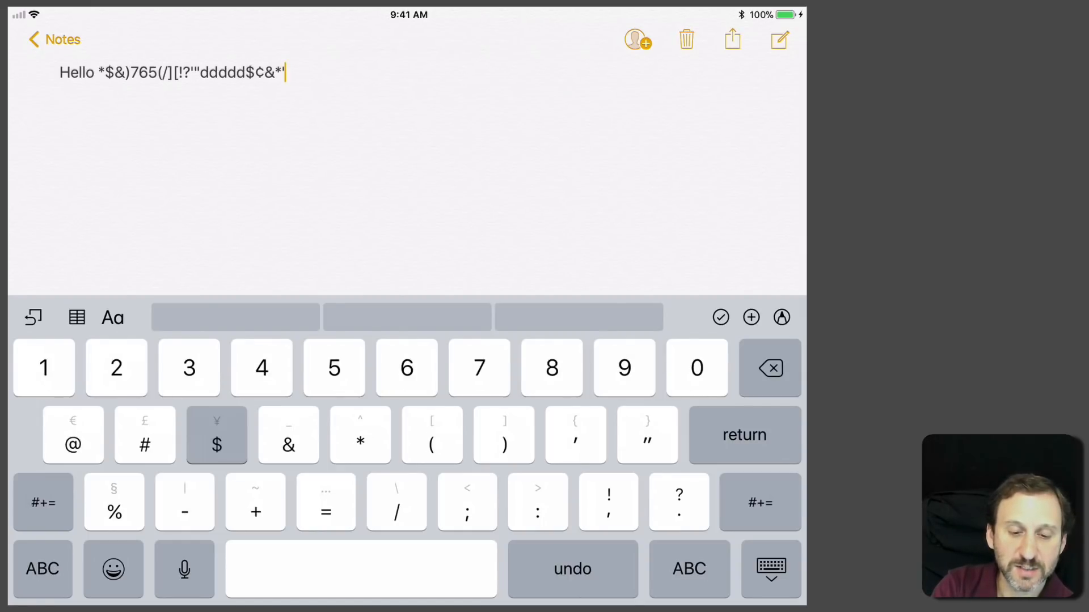
Add ¢, hyphen, =, /, \, *, § and ‰ to the end of the line.
{"action": "left_click", "coordinate": [216, 445]}
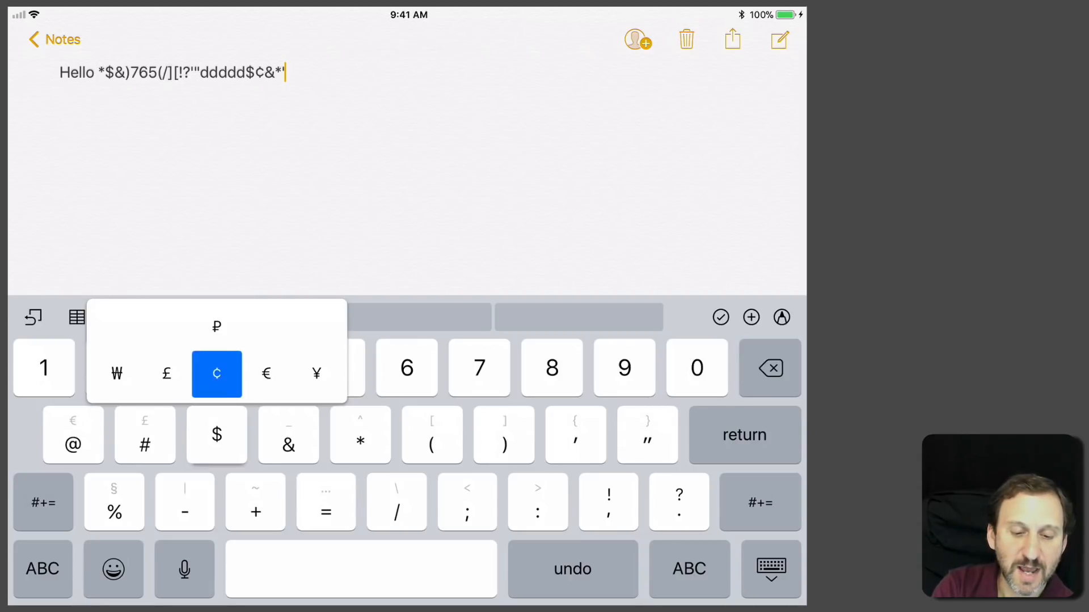
{"action": "left_click", "coordinate": [216, 375]}
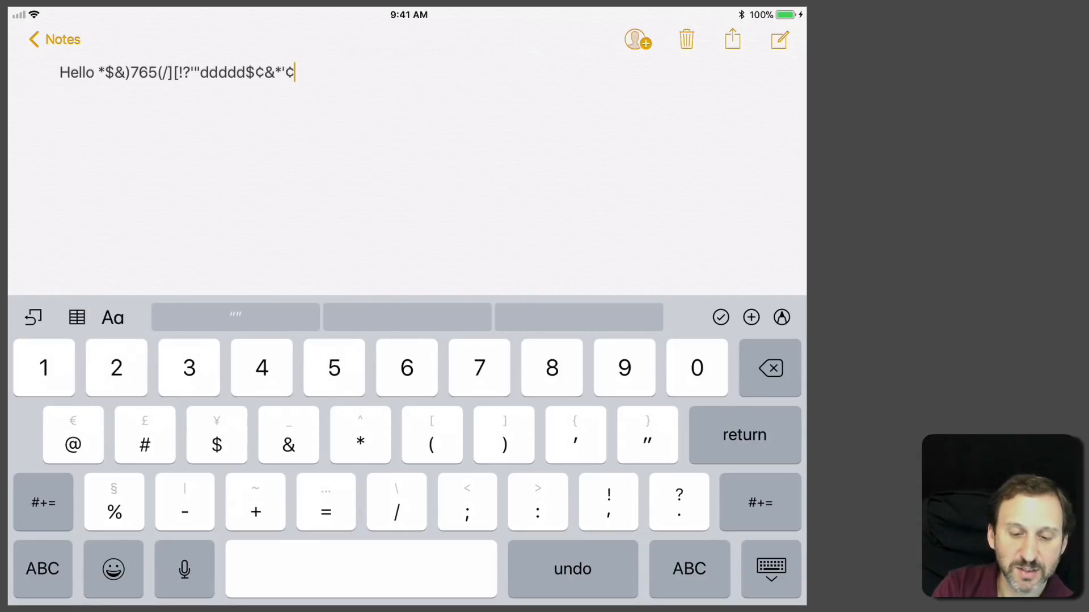
{"action": "left_click", "coordinate": [184, 502]}
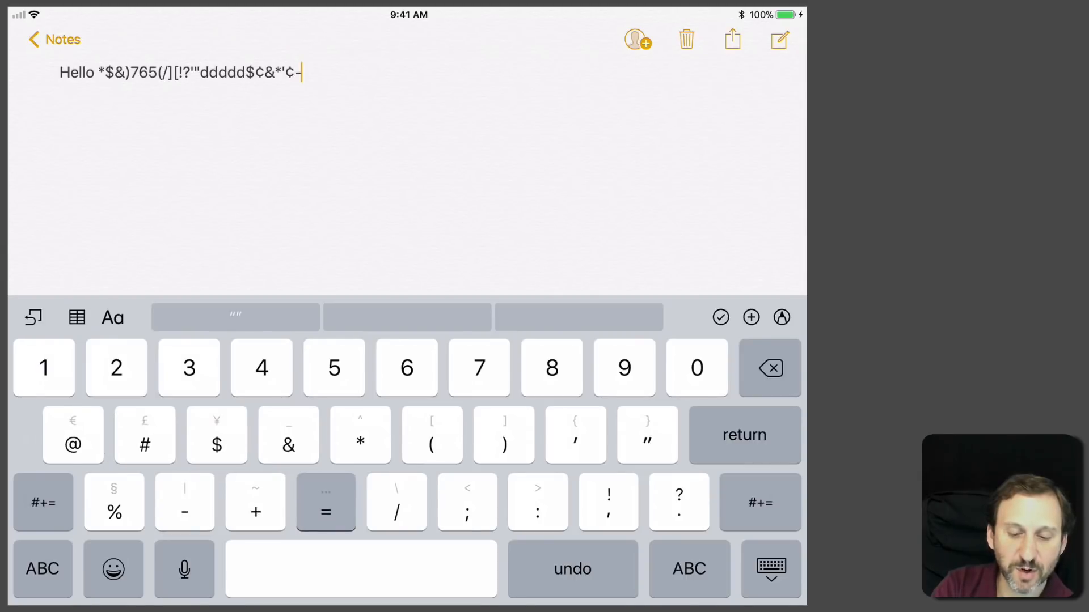
{"action": "left_click", "coordinate": [325, 503]}
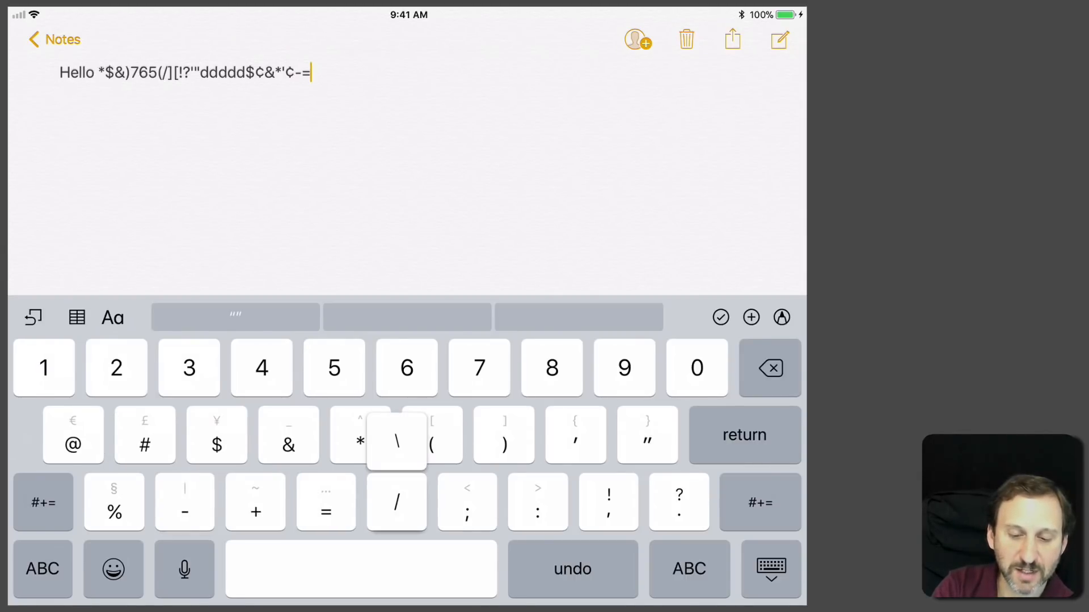
{"action": "left_click", "coordinate": [397, 503]}
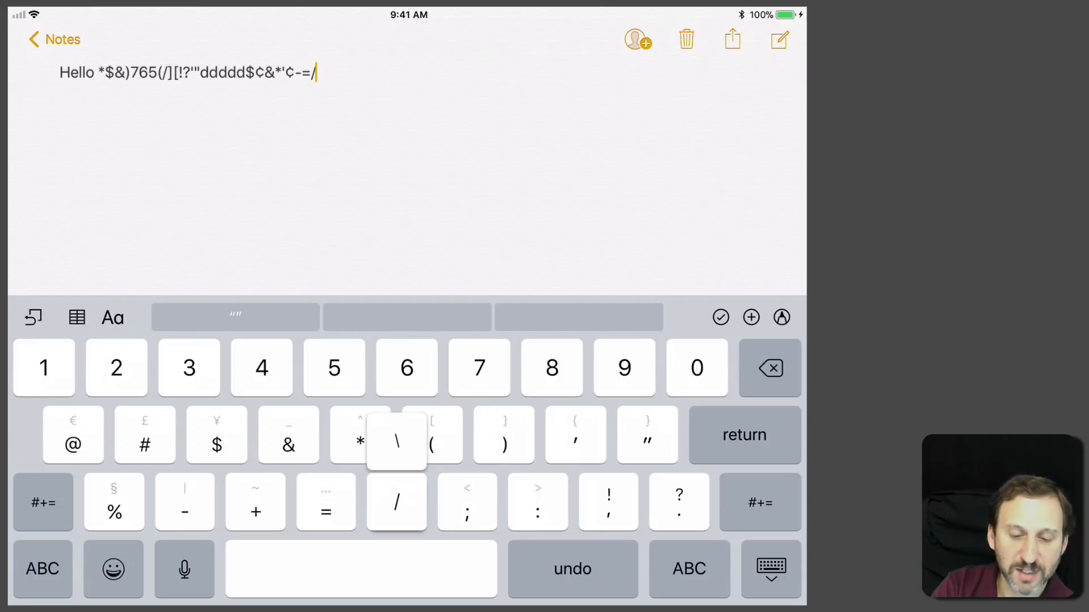
{"action": "left_click", "coordinate": [397, 441]}
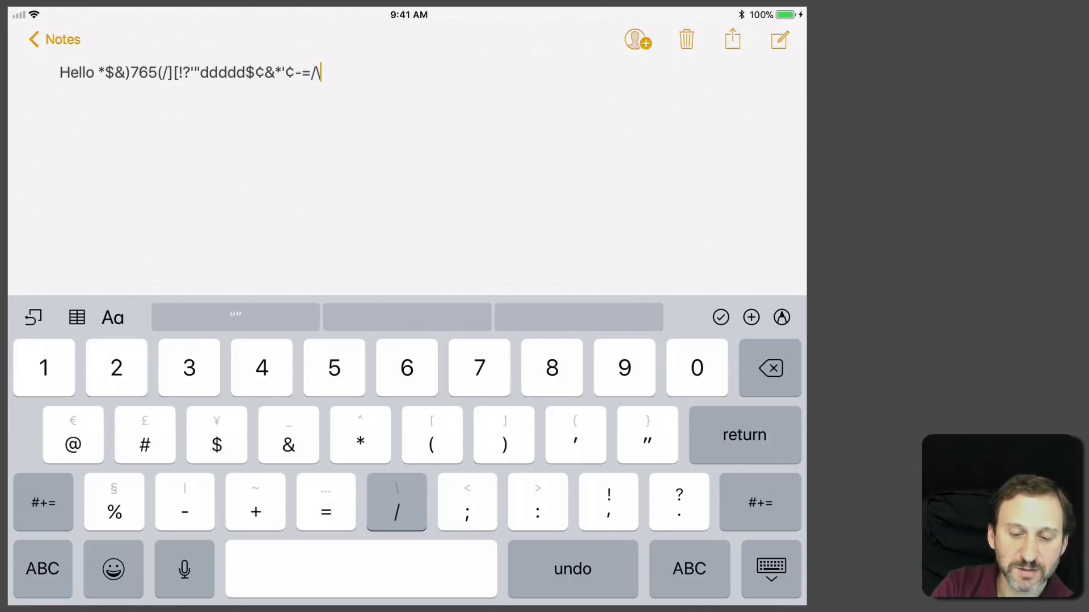
{"action": "left_click", "coordinate": [397, 502]}
{"action": "type", "text": "\\*§"}
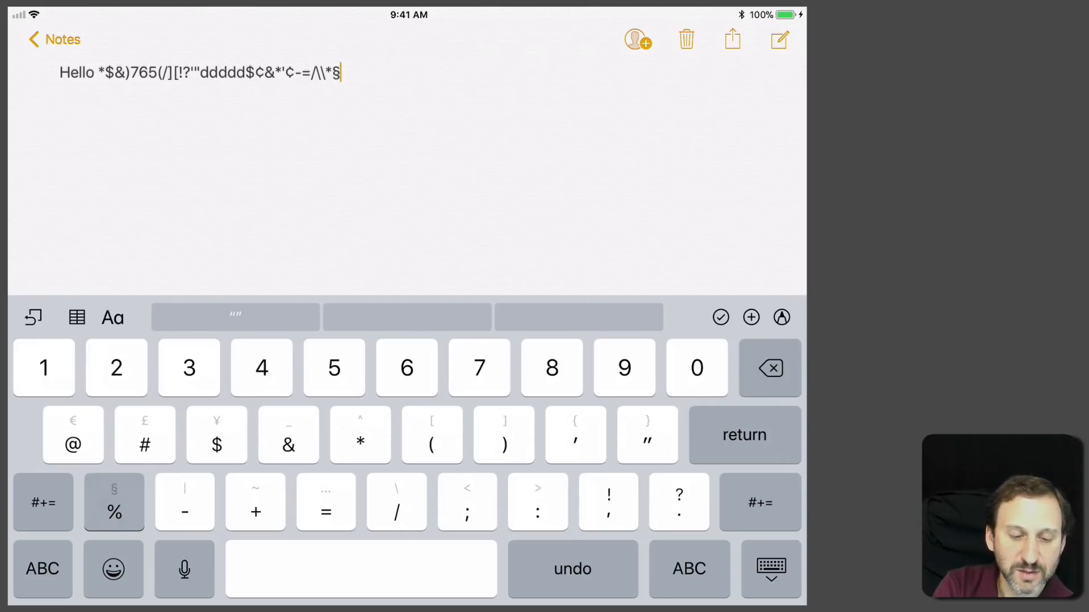
{"action": "left_click", "coordinate": [114, 502]}
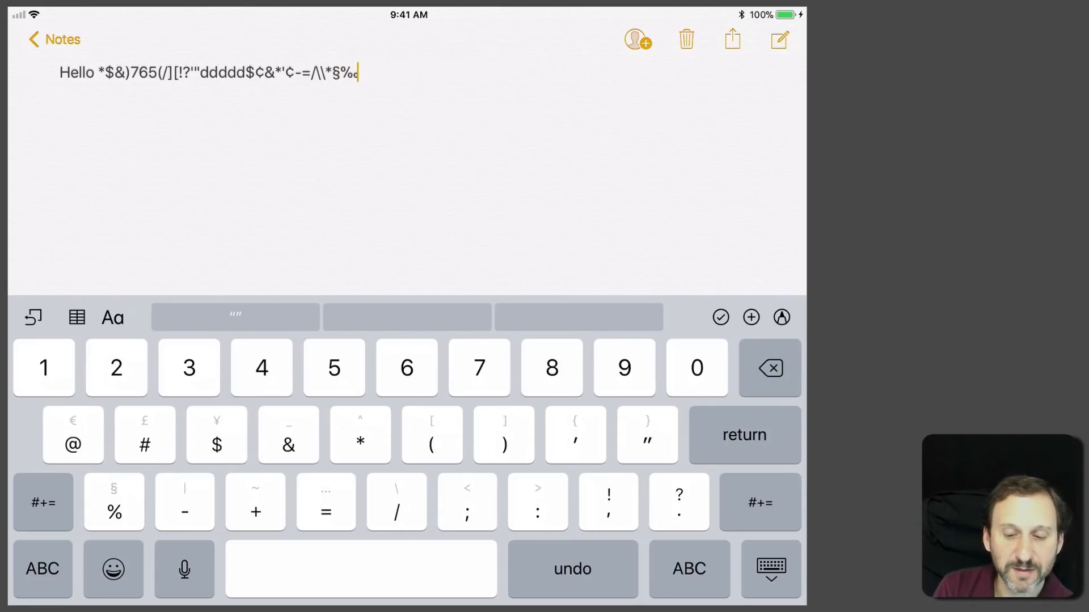